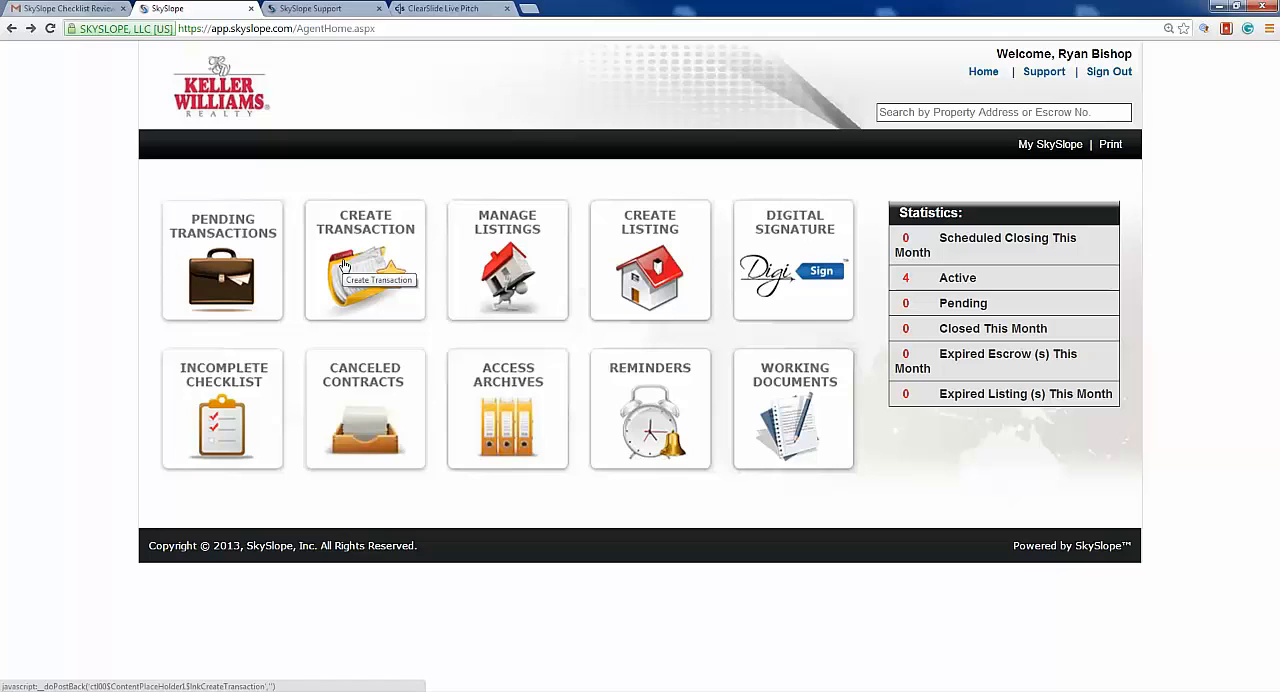
# Begin a new transaction from the agent home page via Create Transaction
pyautogui.click(364, 260)
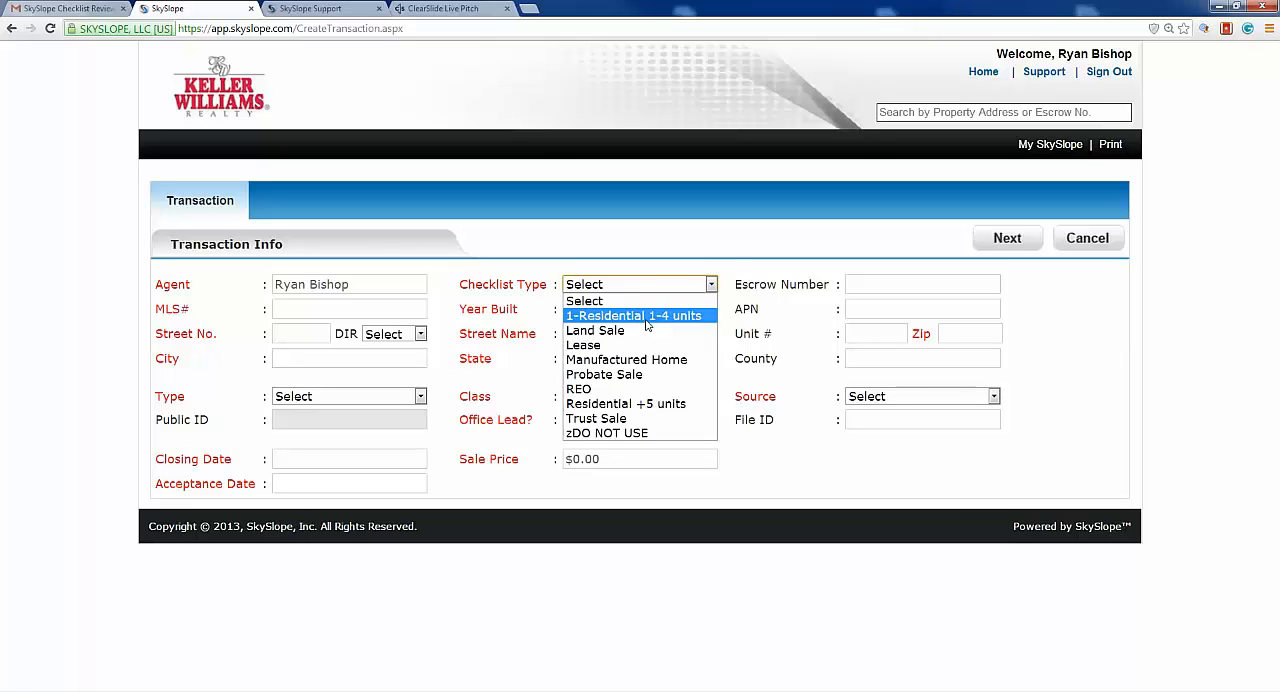
pyautogui.click(636, 316)
pyautogui.write('456')
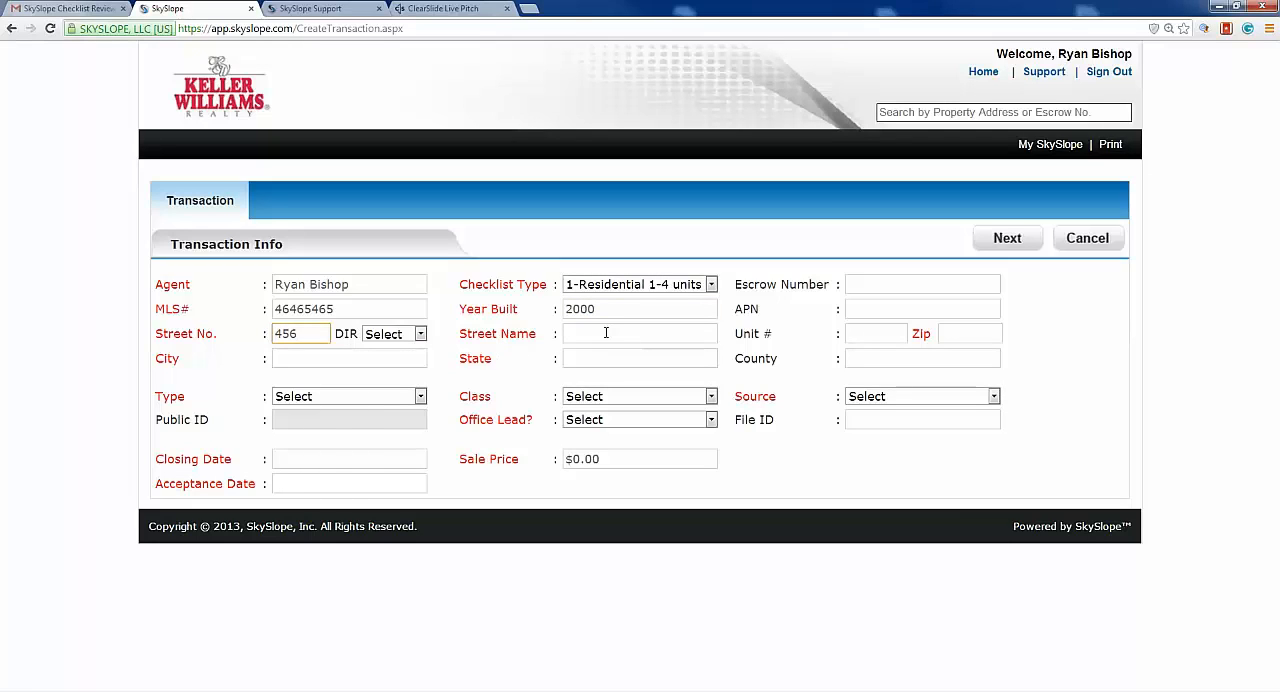
pyautogui.write('Q Street')
pyautogui.click(968, 334)
pyautogui.write('93301')
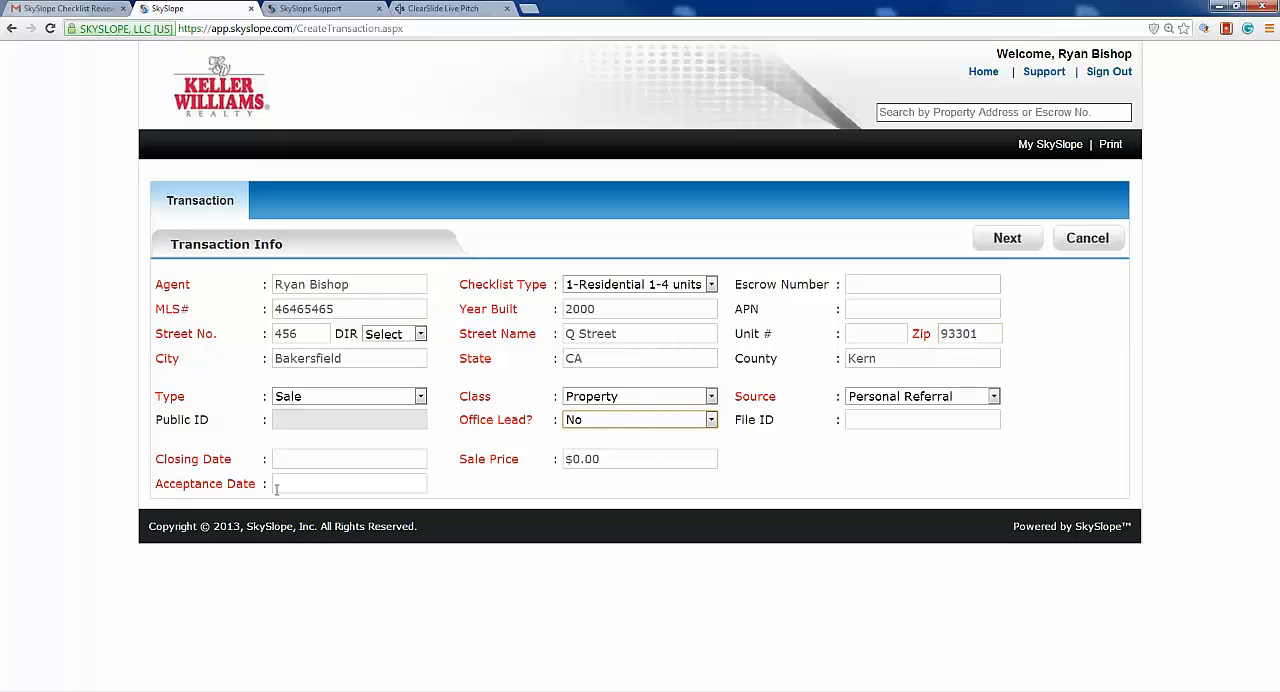
pyautogui.click(348, 458)
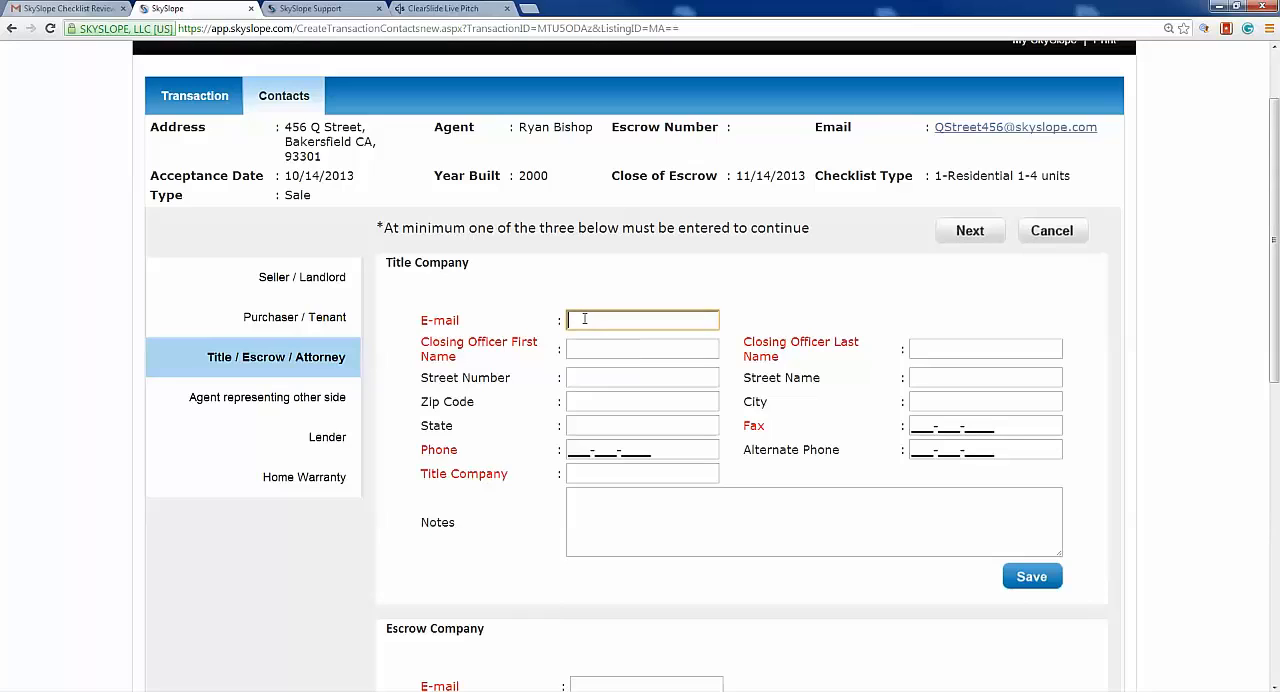
# Enter the Title/Escrow/Attorney e-mail and the other side's agent, then save the contacts
pyautogui.write('f')
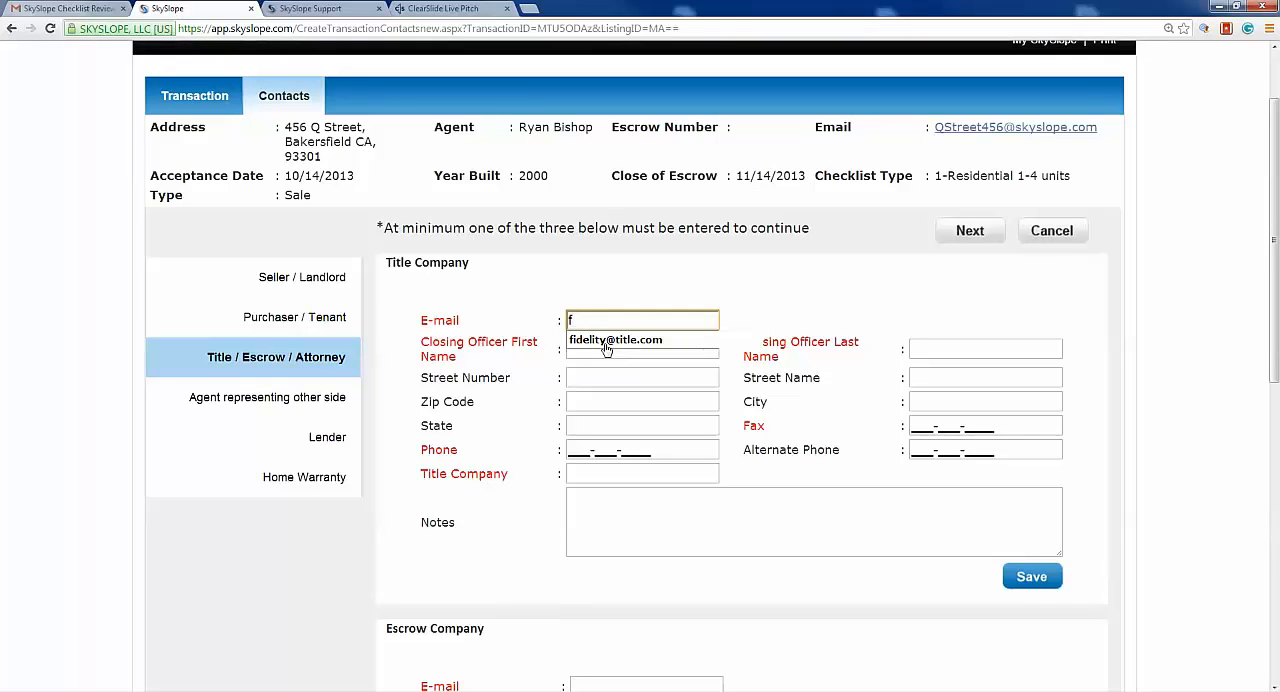
pyautogui.click(450, 8)
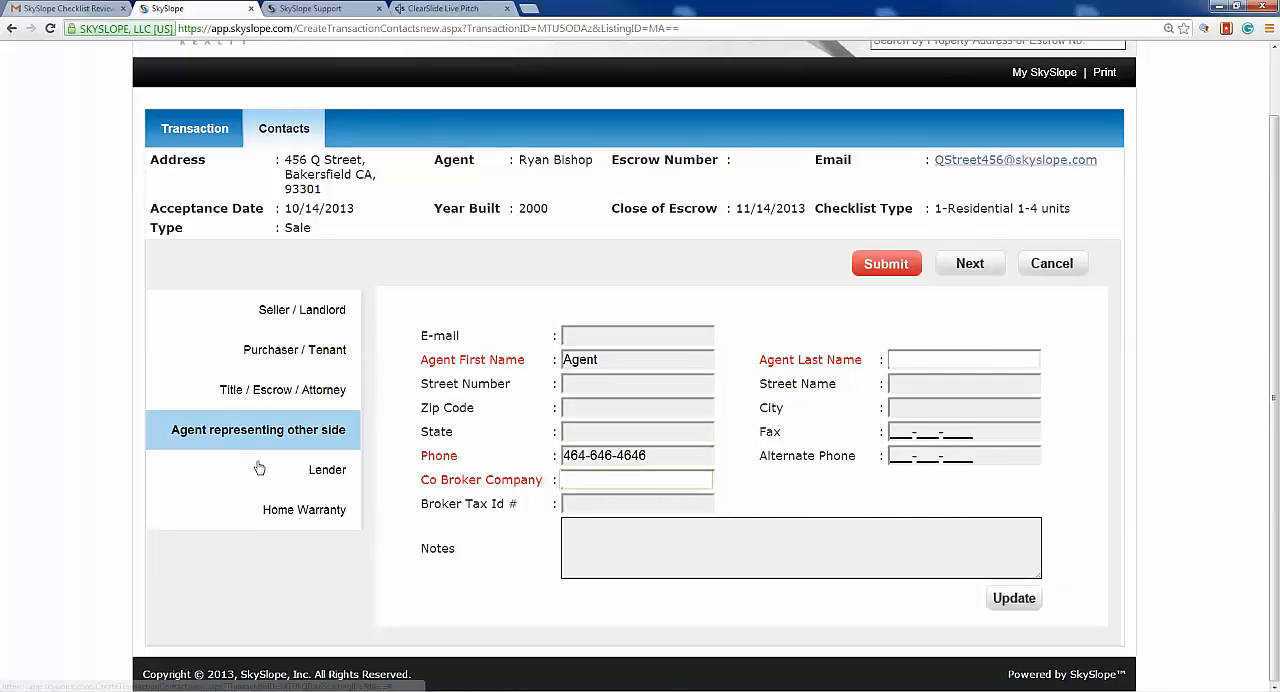
pyautogui.click(968, 264)
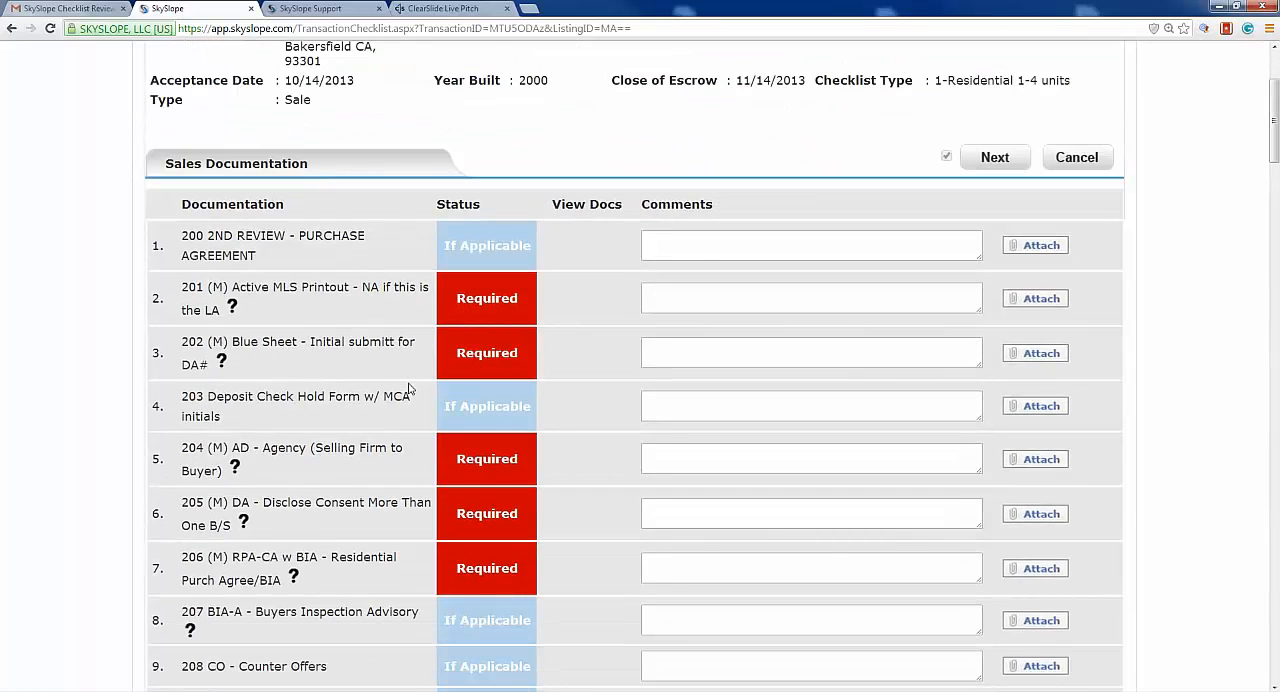
pyautogui.scroll(-3)
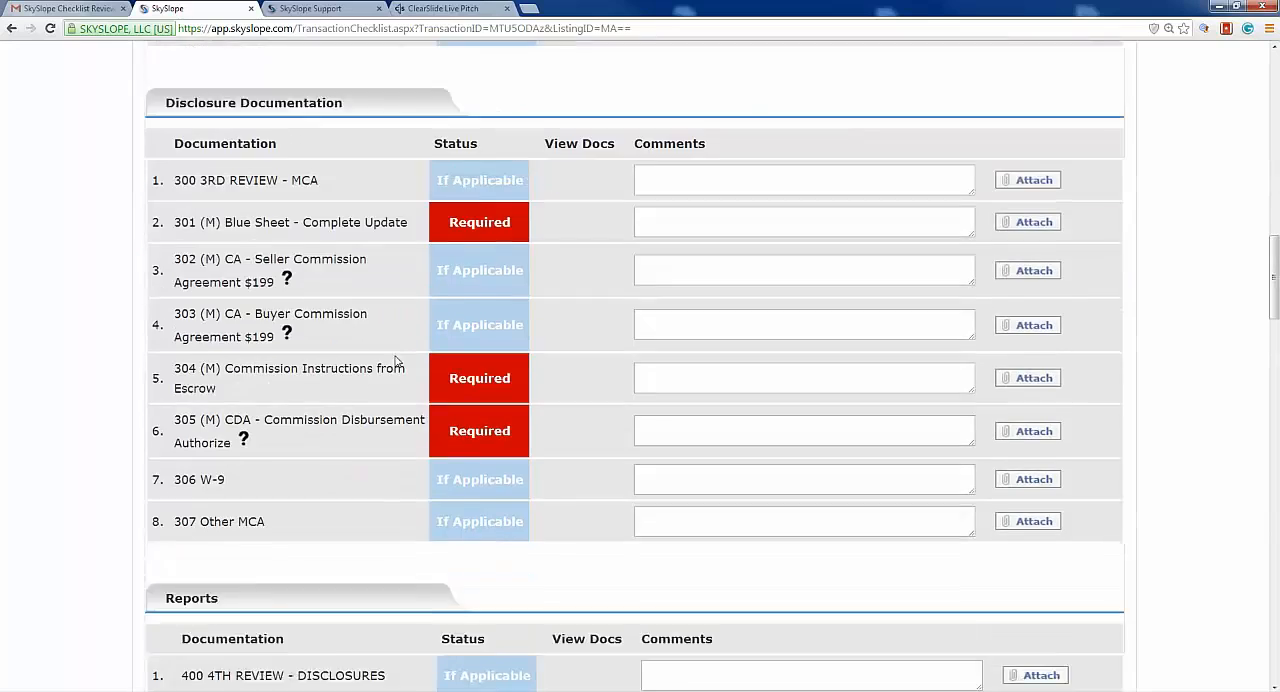
pyautogui.scroll(-3)
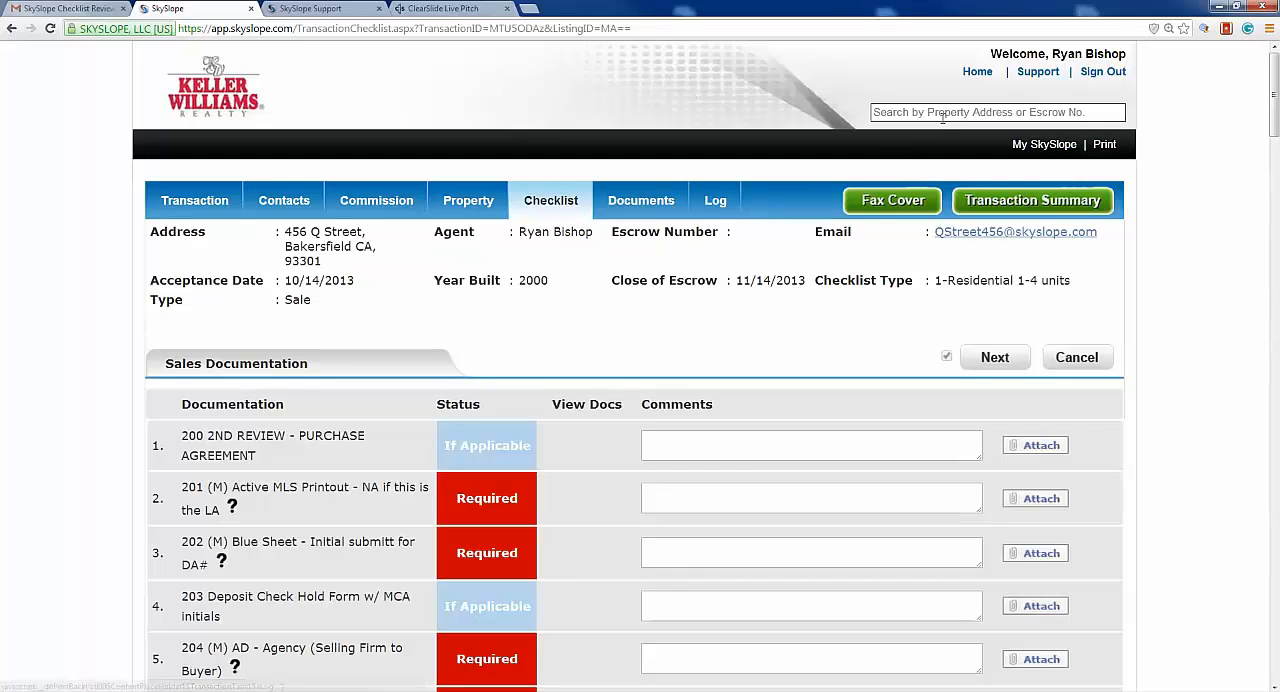
# Return from the checklist to the agent home page via the Home link
pyautogui.click(976, 72)
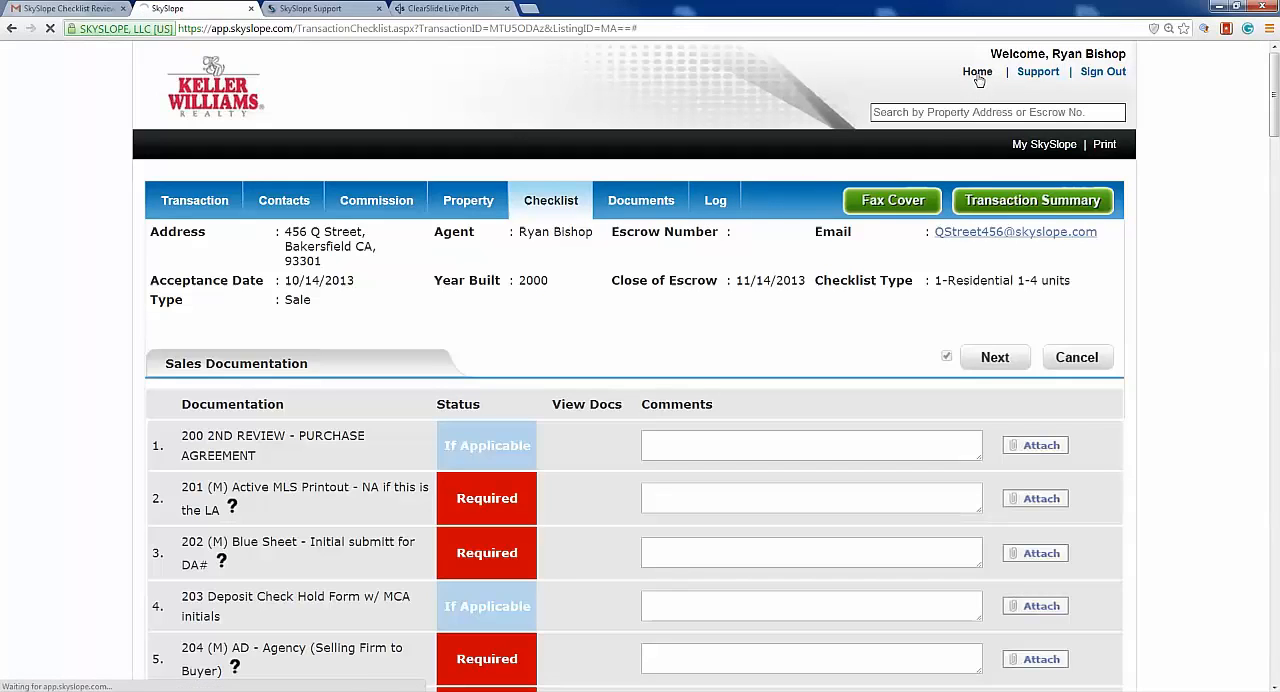
pyautogui.click(976, 72)
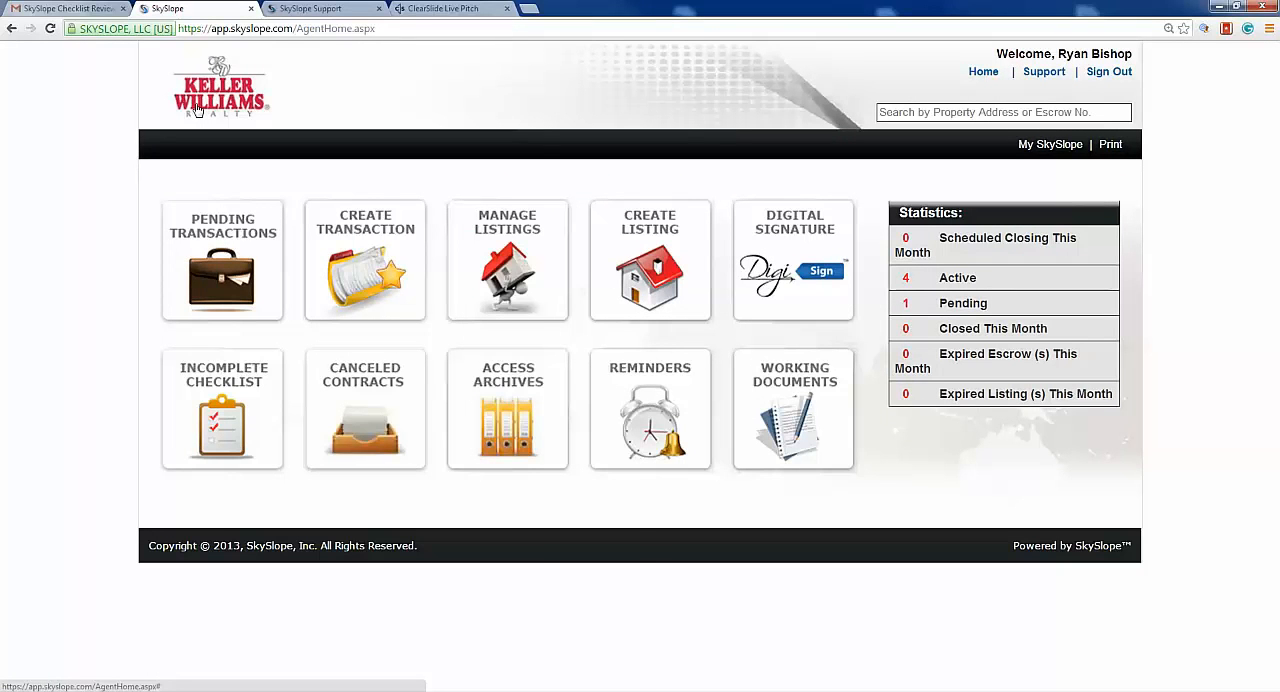